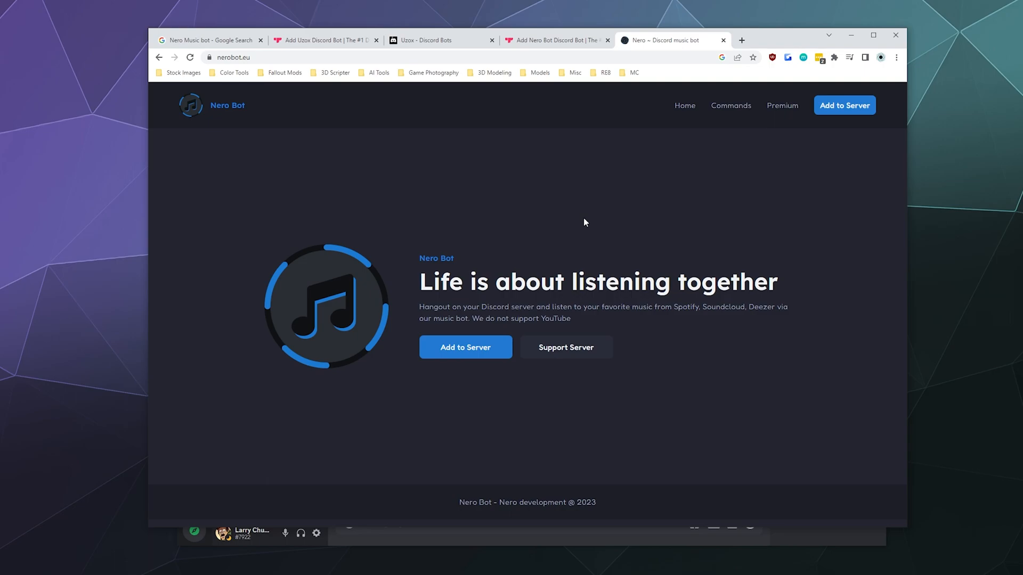
mouse_move(770, 306)
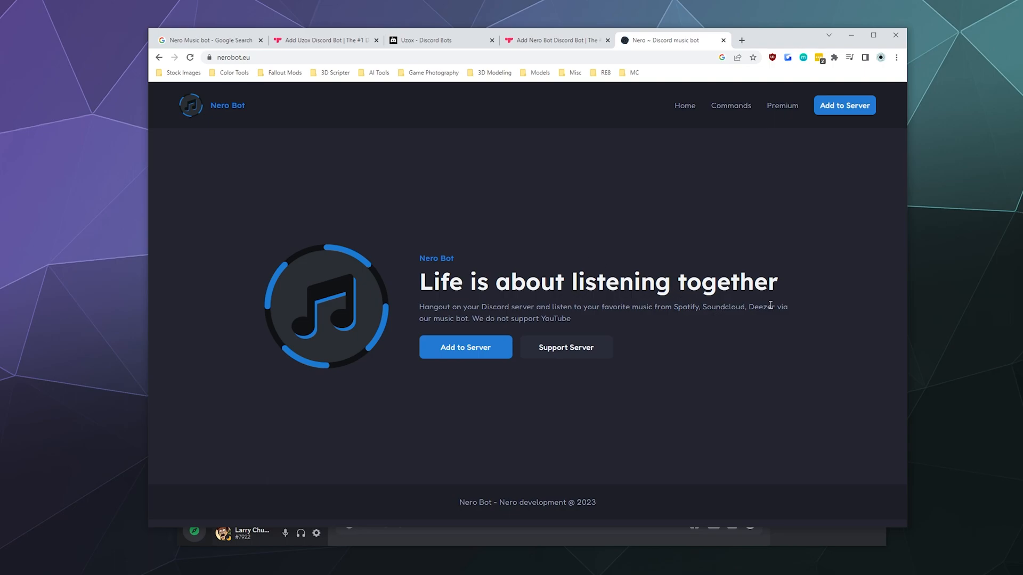
mouse_move(505, 303)
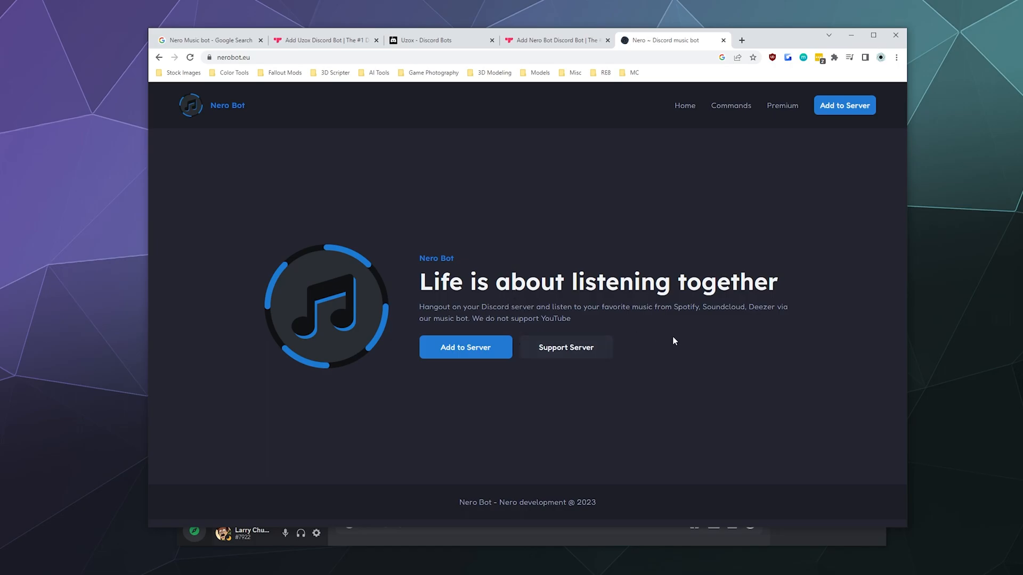
mouse_move(542, 311)
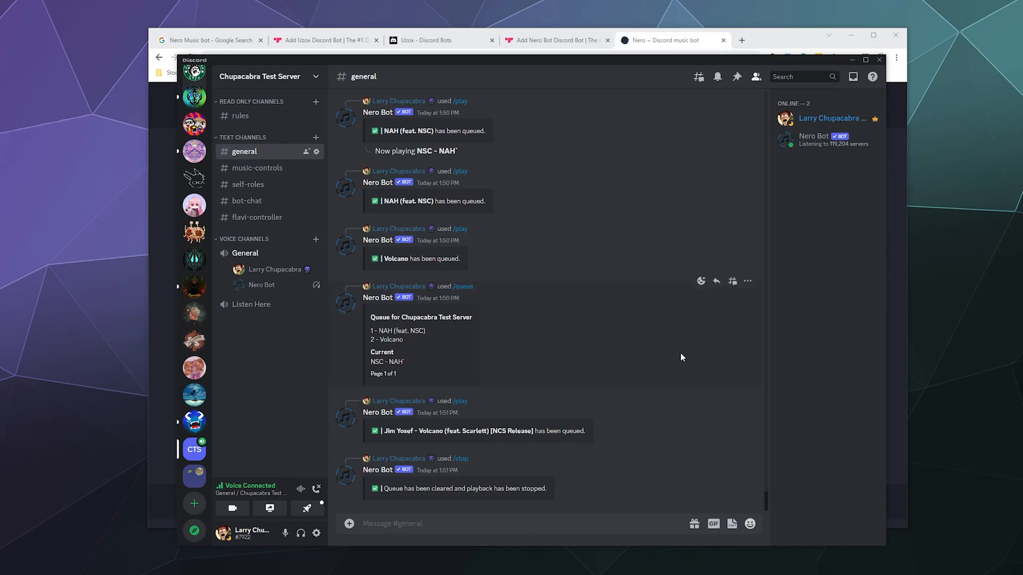
Kick Nero Bot from Chupacabra Test Server via the member list
right_click(814, 137)
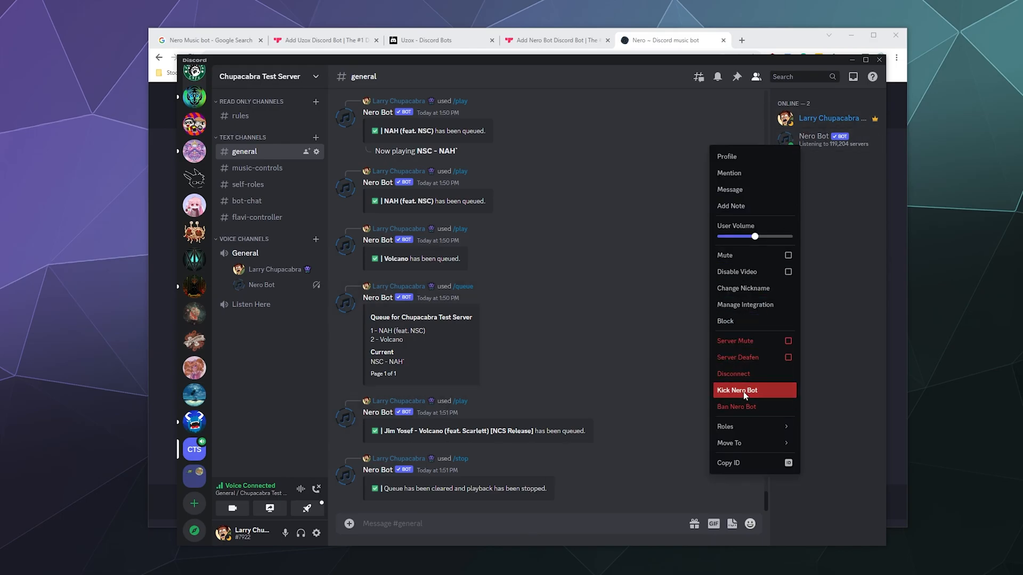
left_click(748, 390)
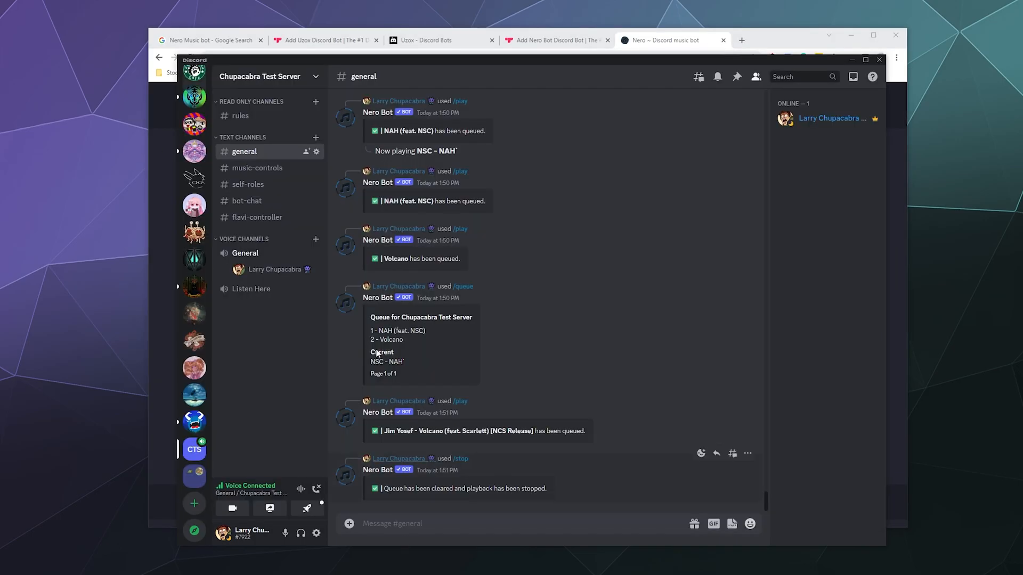
Reach the App Directory through Server Settings and search for Nero
left_click(260, 76)
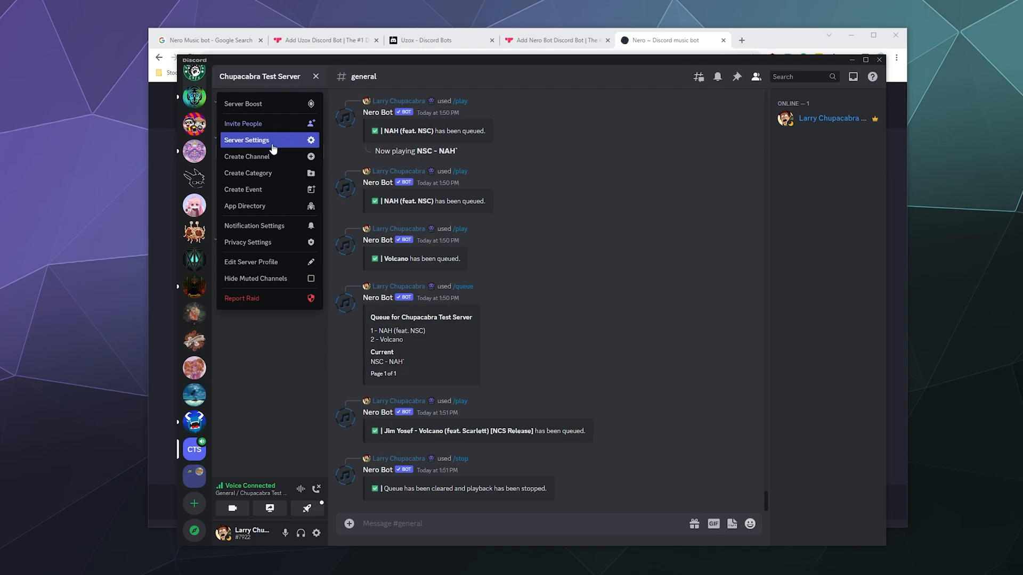
left_click(246, 139)
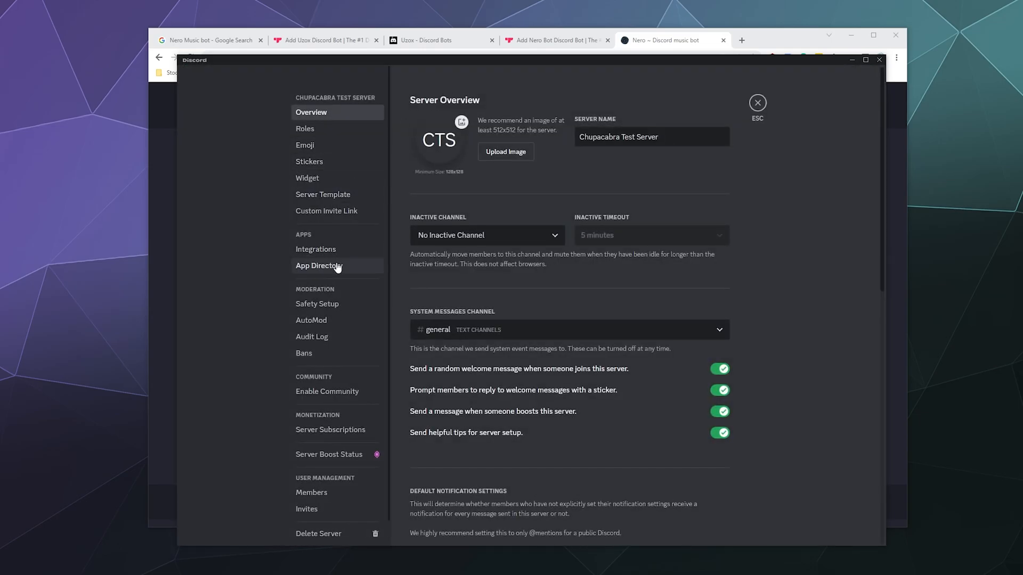
left_click(319, 267)
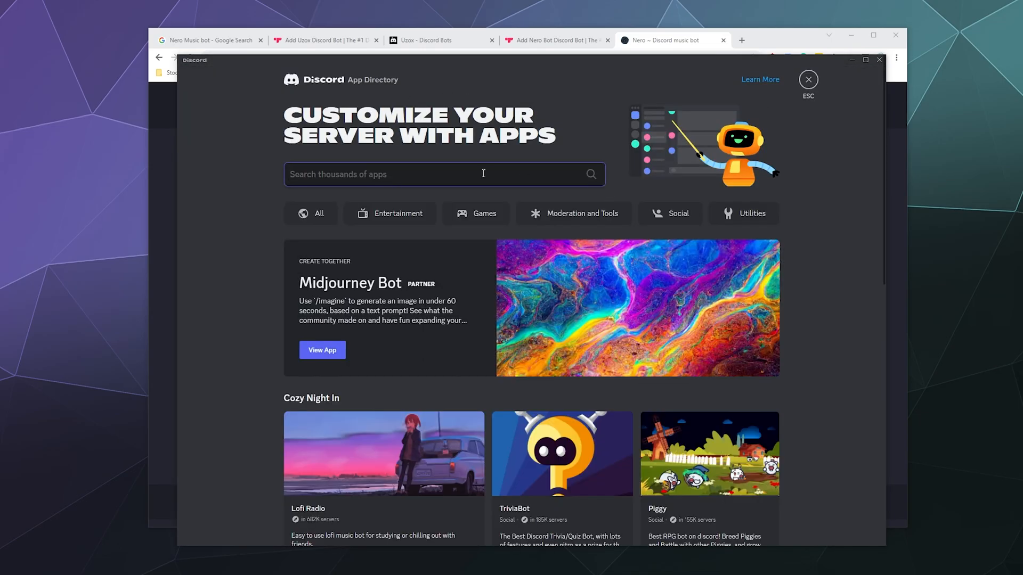
type("Nero")
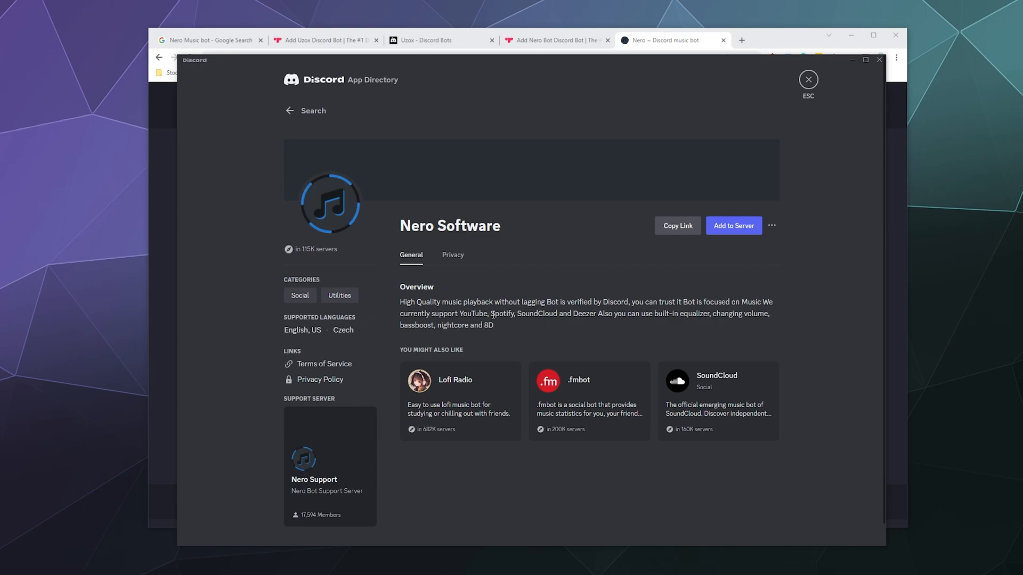
mouse_move(572, 349)
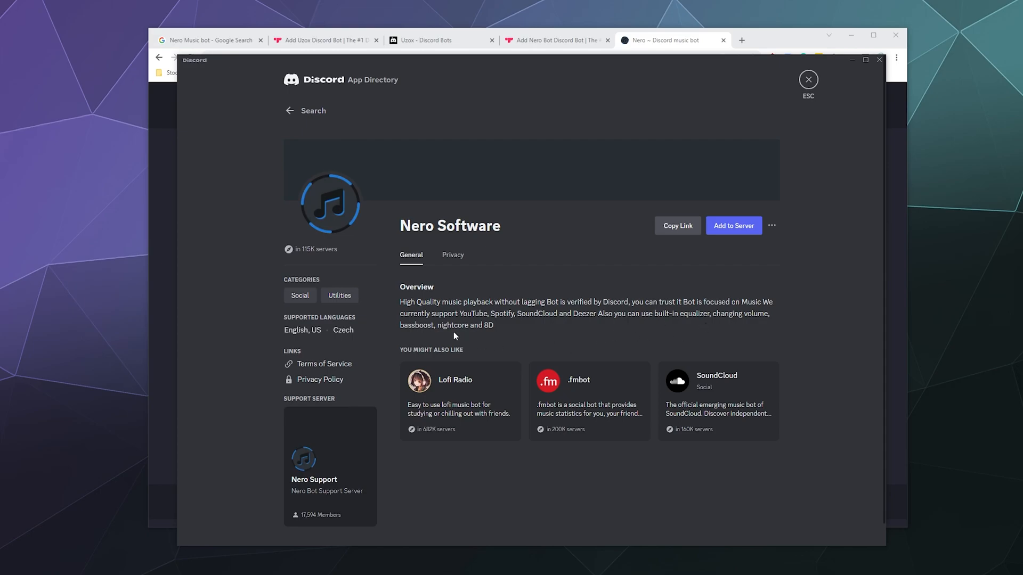
mouse_move(726, 247)
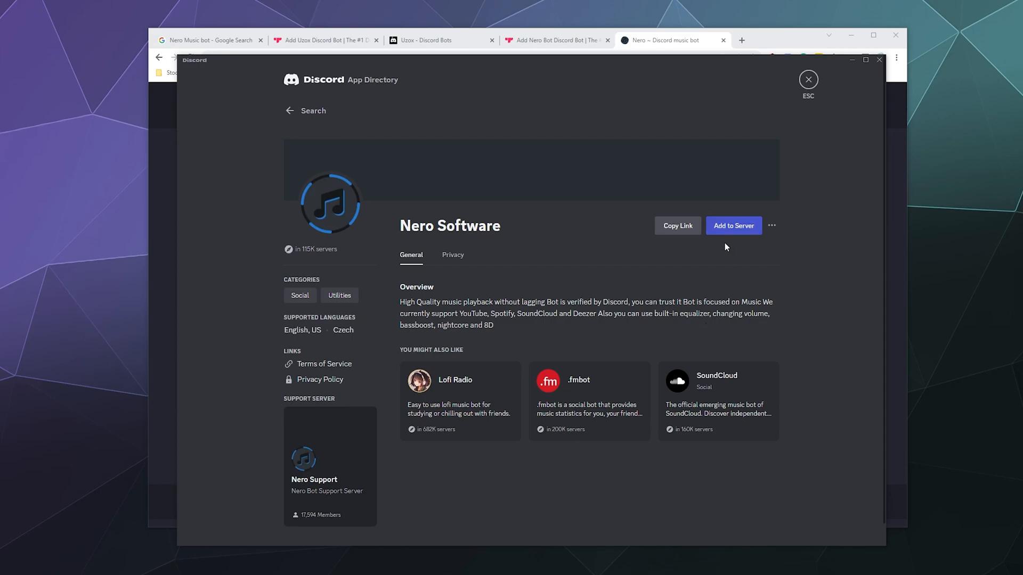
mouse_move(771, 226)
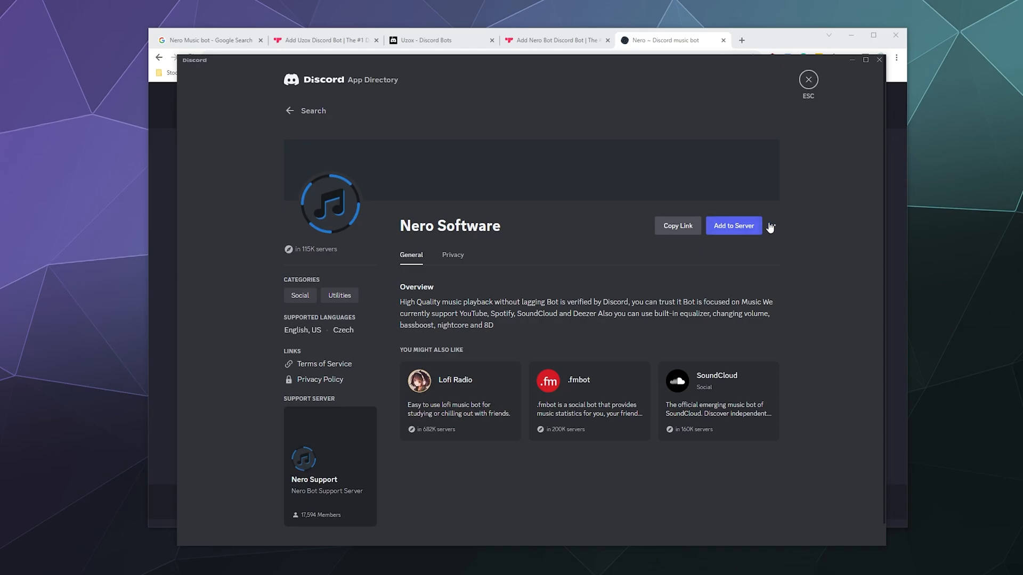
Authorize Nero Software with Administrator permission on Chupacabra Test Server and return to chat
left_click(733, 226)
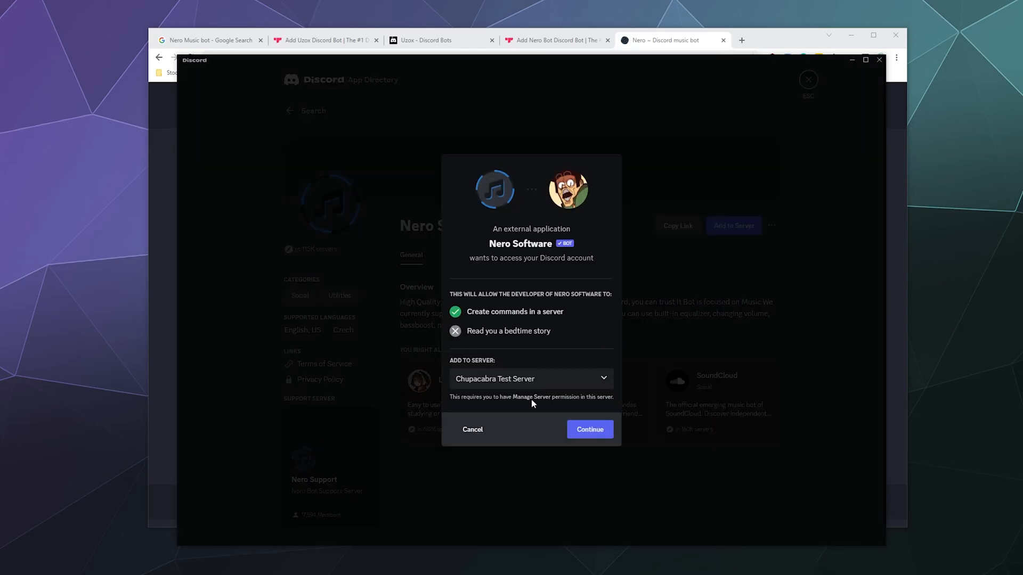
left_click(591, 429)
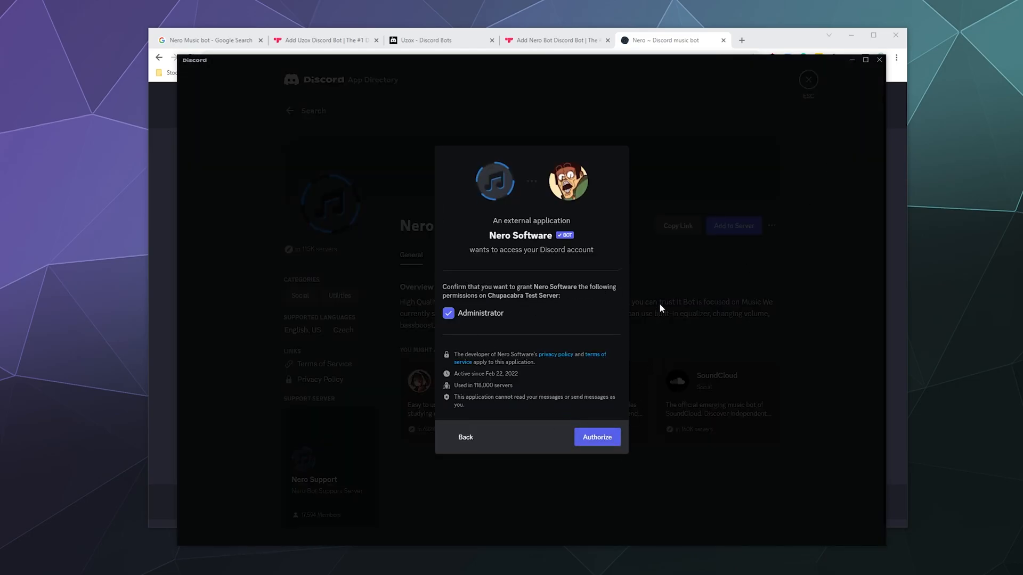
left_click(597, 437)
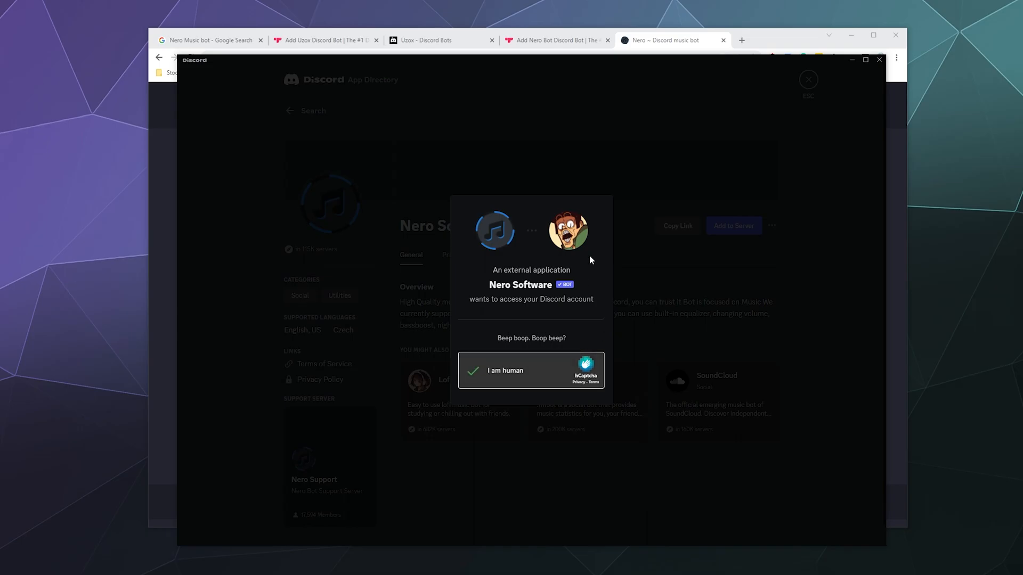
left_click(474, 371)
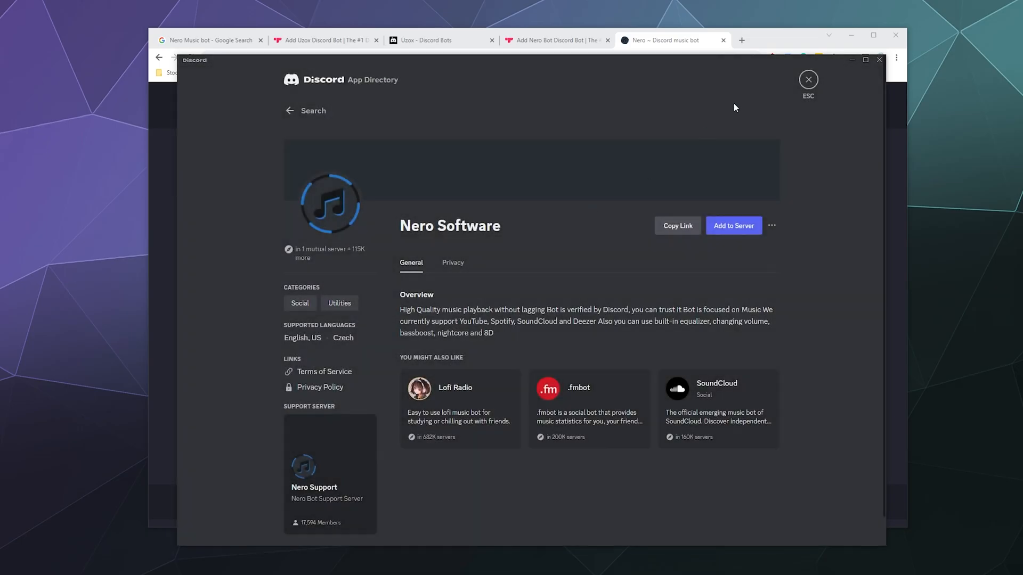
left_click(807, 79)
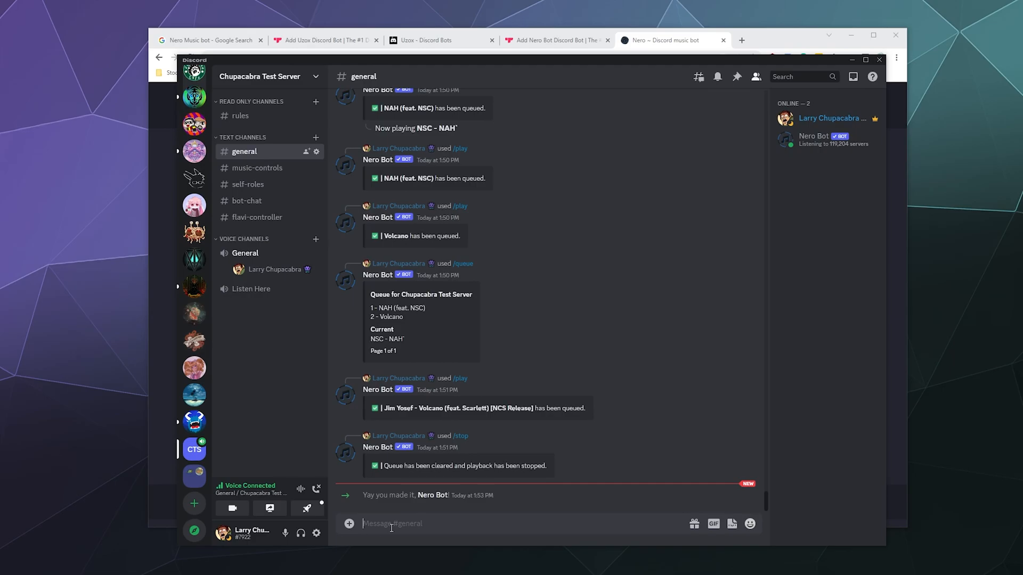
Send /help so Nero Bot posts its full list of music commands
type("/help")
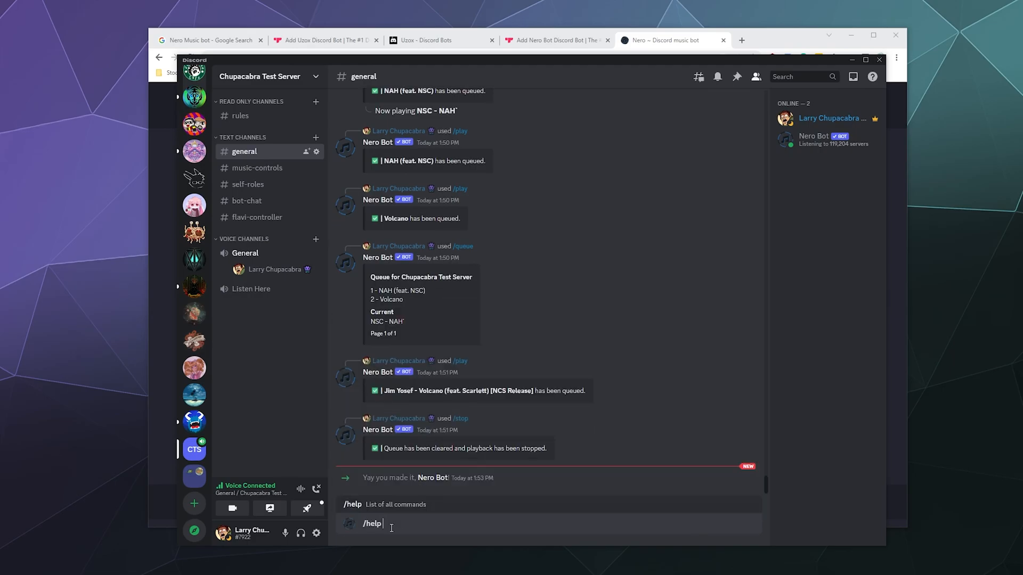
key("Enter")
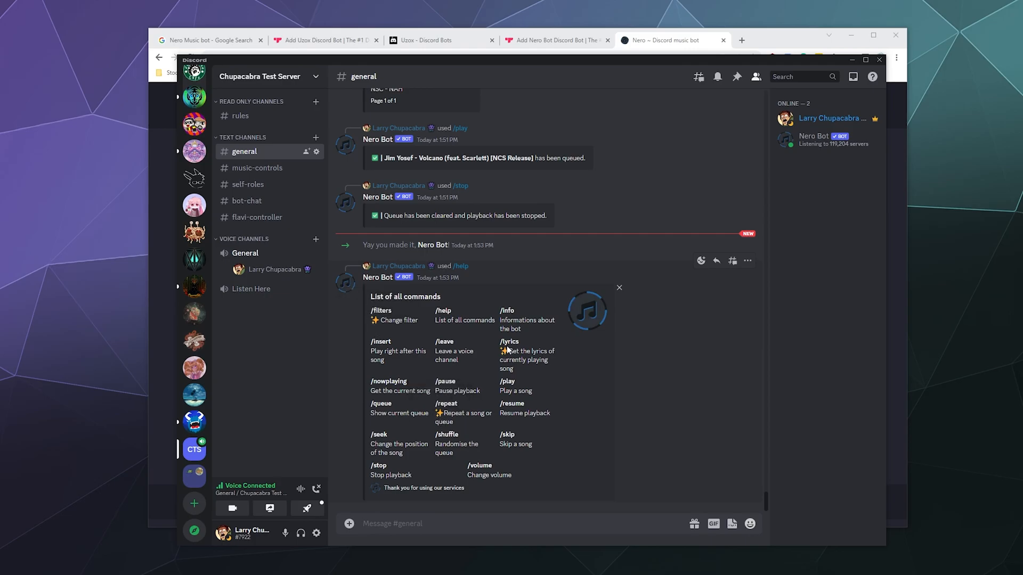
mouse_move(563, 422)
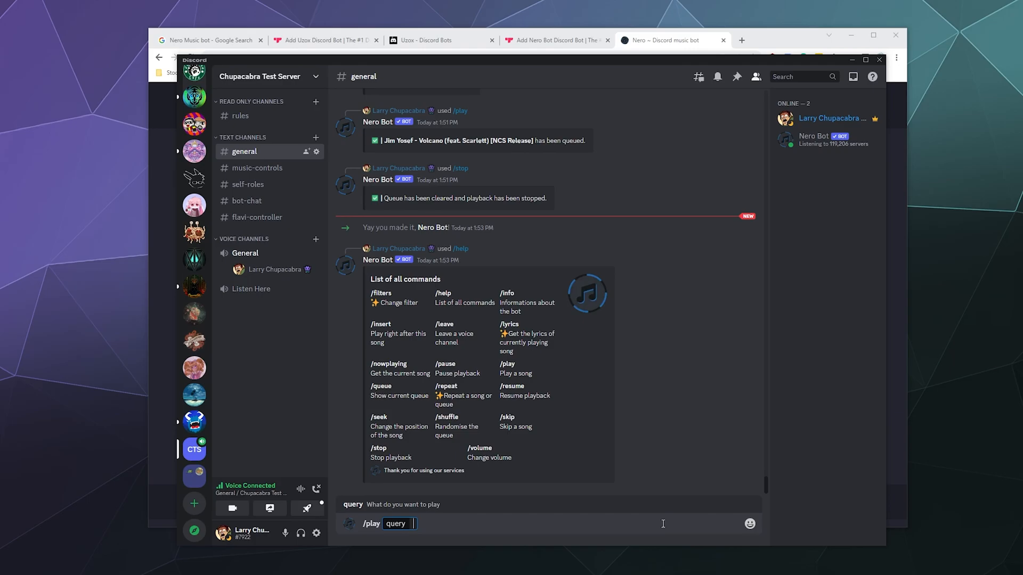
Queue the Voicians song Consume Me with a /play query
type("v")
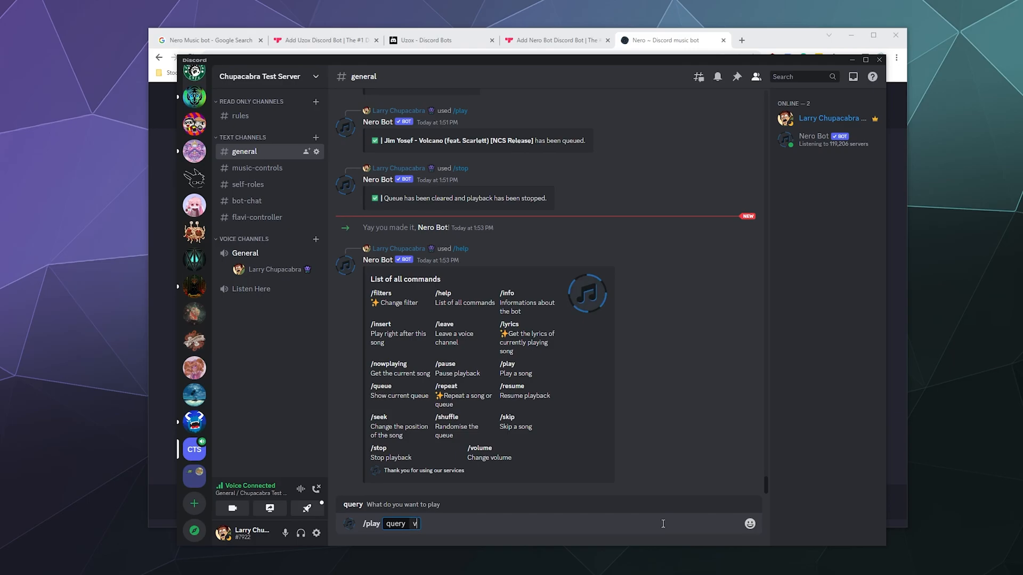
type("oicia")
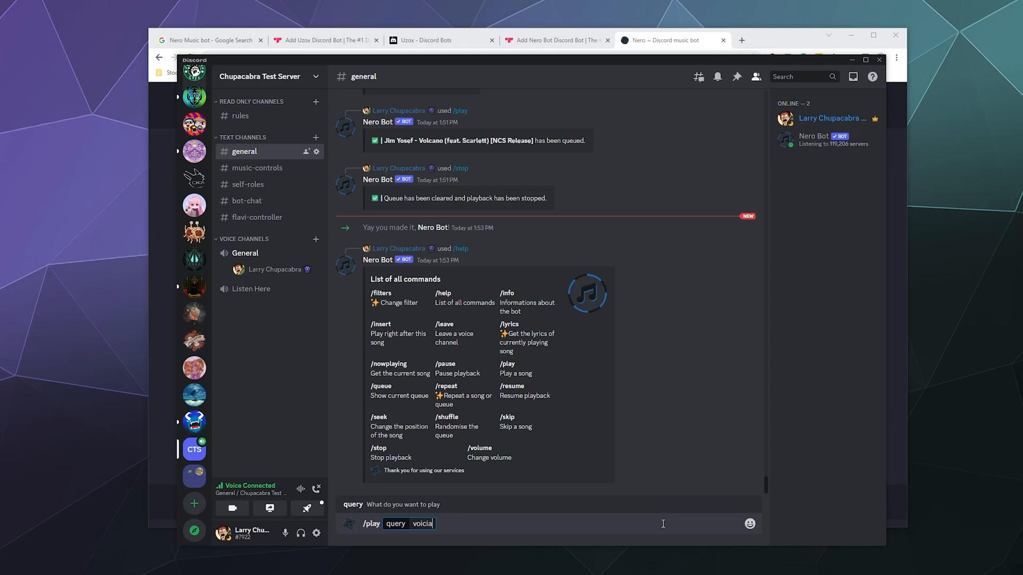
key("Enter")
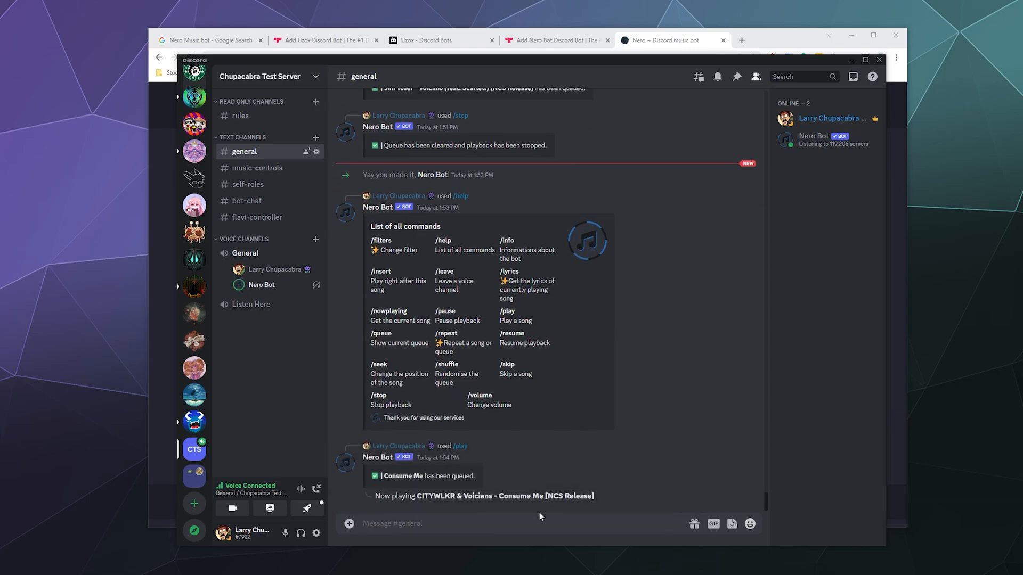
Queue Jim Yosef's Volcano with a second /play request for 'yosef'
left_click(537, 523)
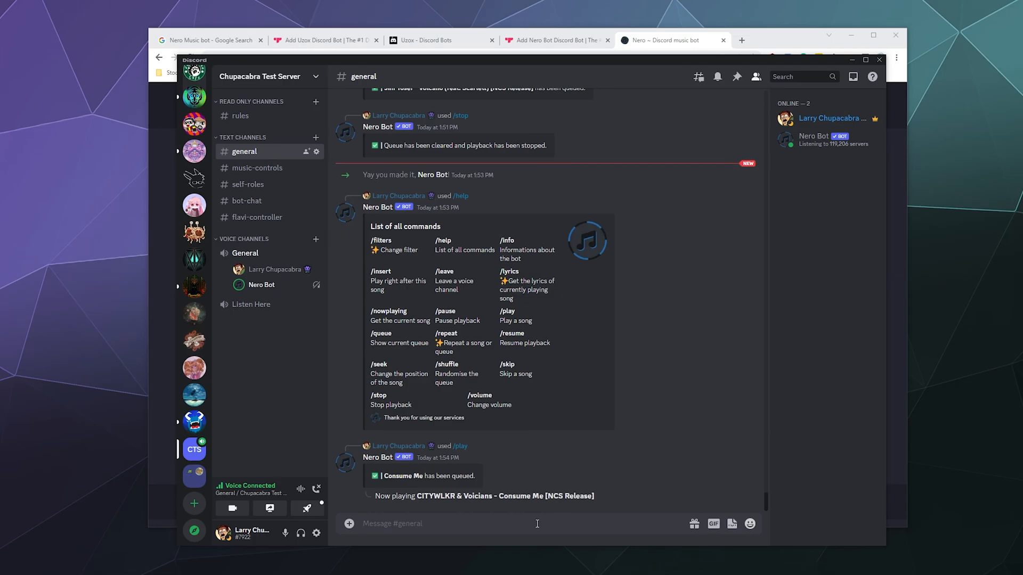
type("/play")
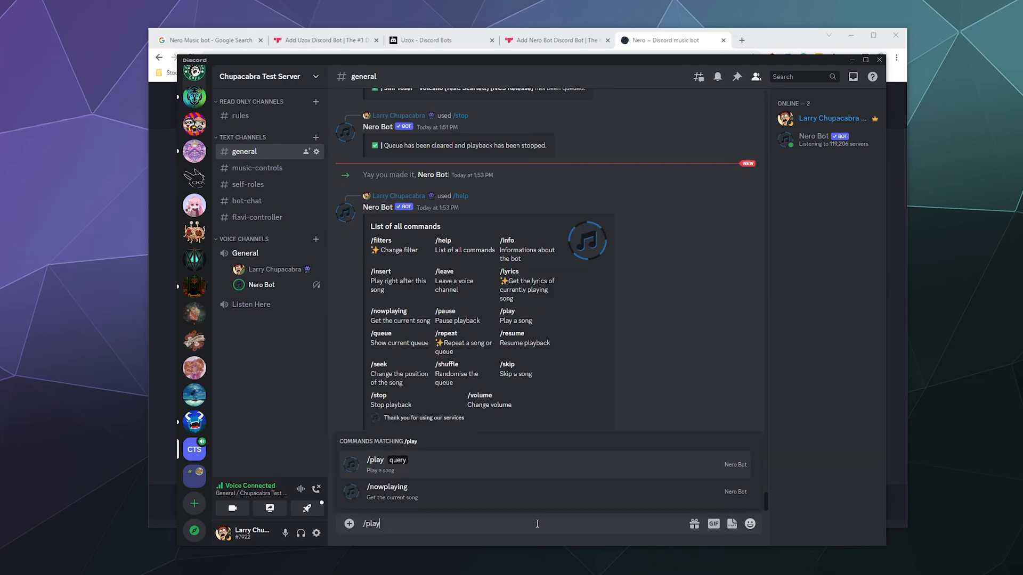
key("Enter")
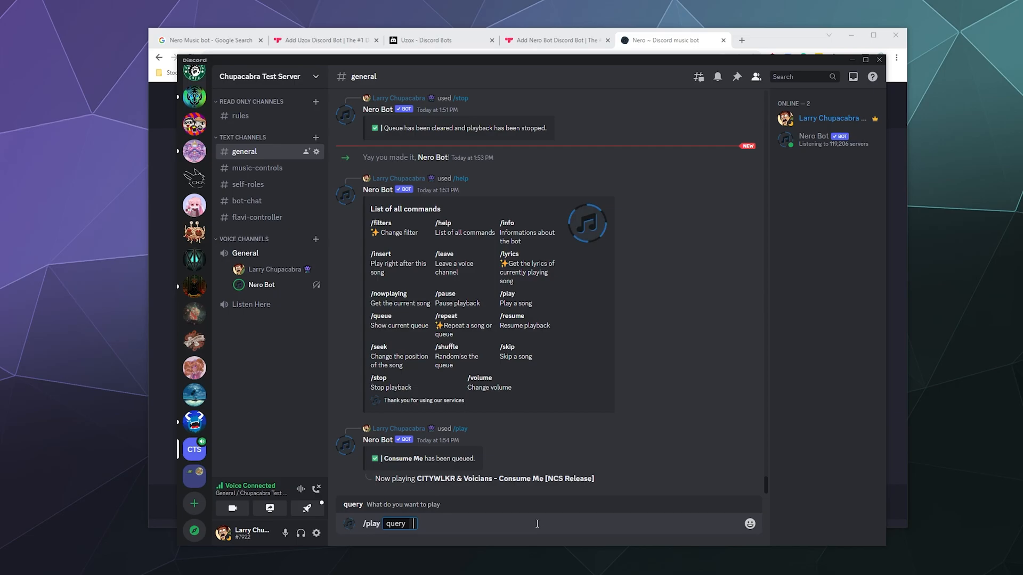
type("yosef")
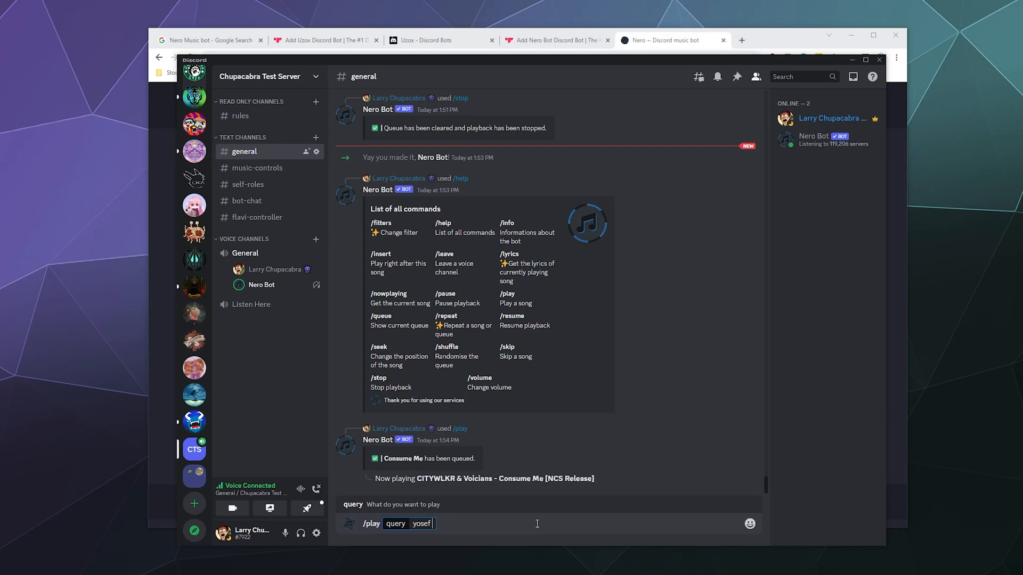
key("Enter")
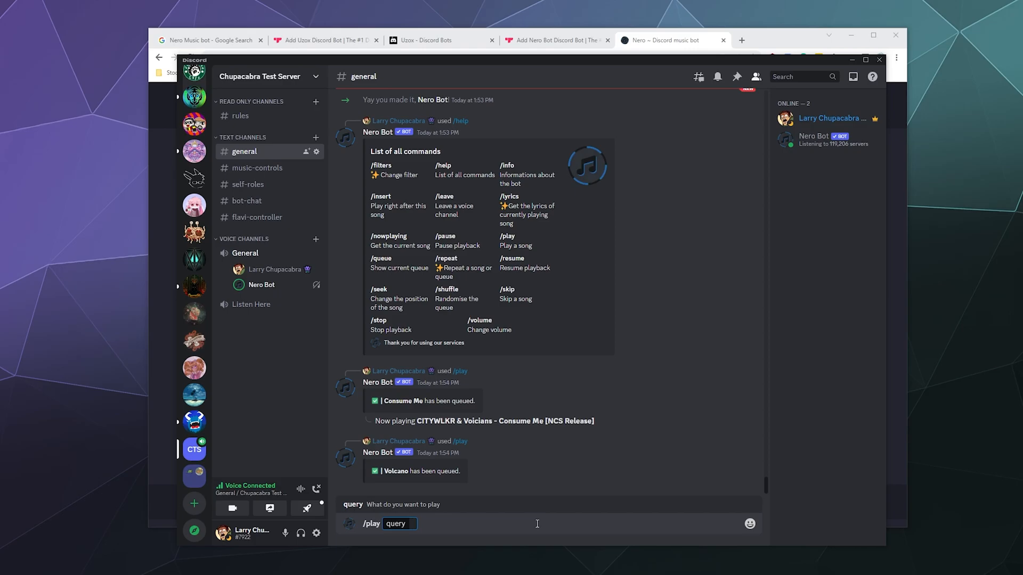
Queue For You with a third /play request for 'Re'
type("ReauBea")
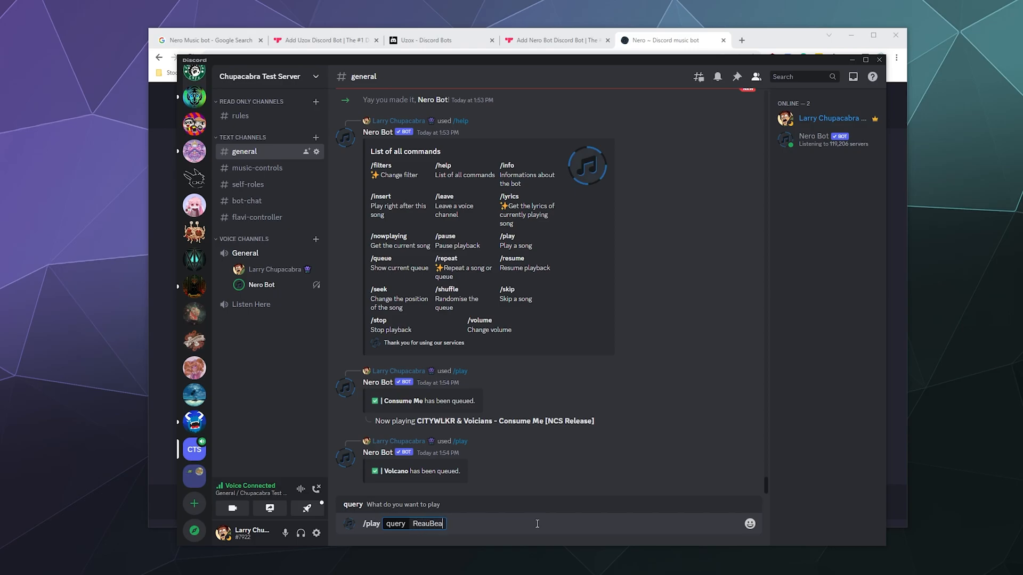
key("Enter")
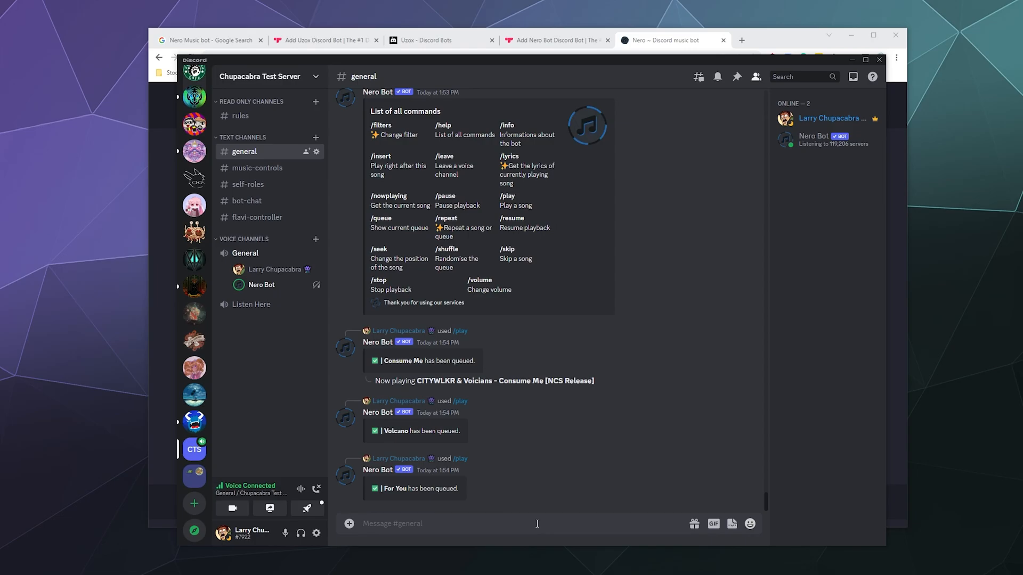
Run /nowplaying to show Nero Bot's Now Playing card for Consume Me
type("/no")
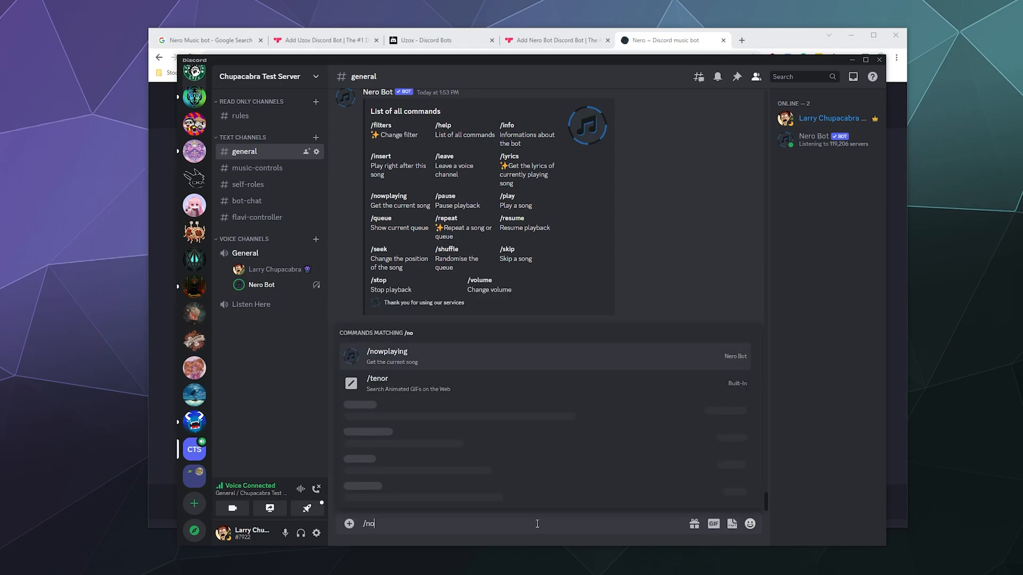
key("Enter")
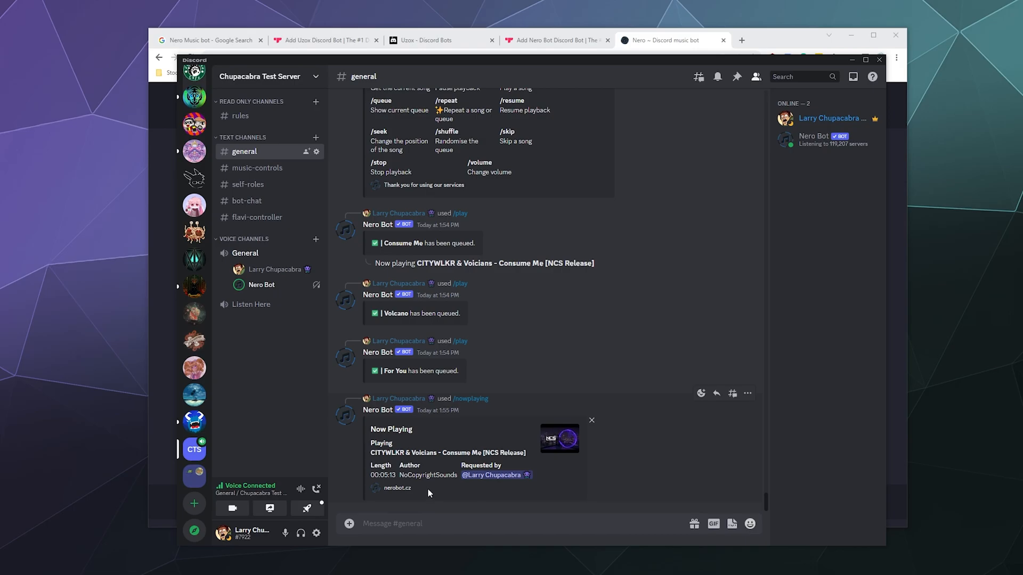
Run /queue so Nero Bot lists Volcano and For You after the current song
type("/que")
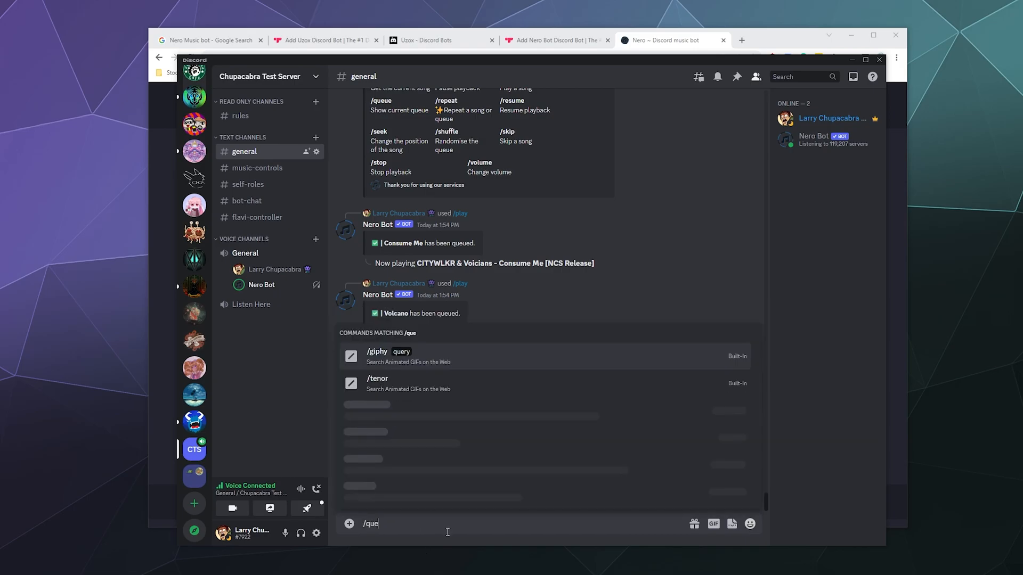
key("Enter")
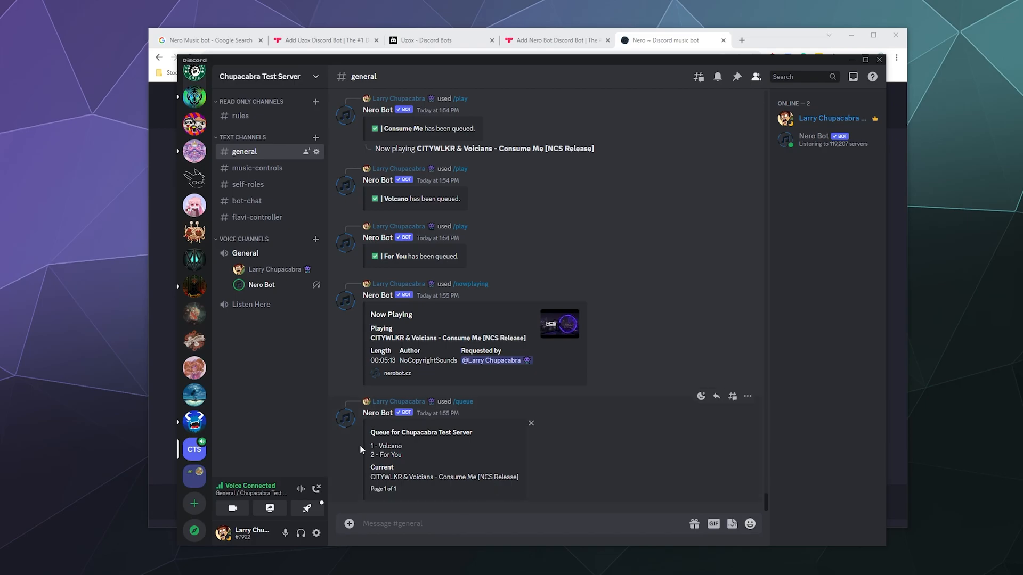
double_click(391, 455)
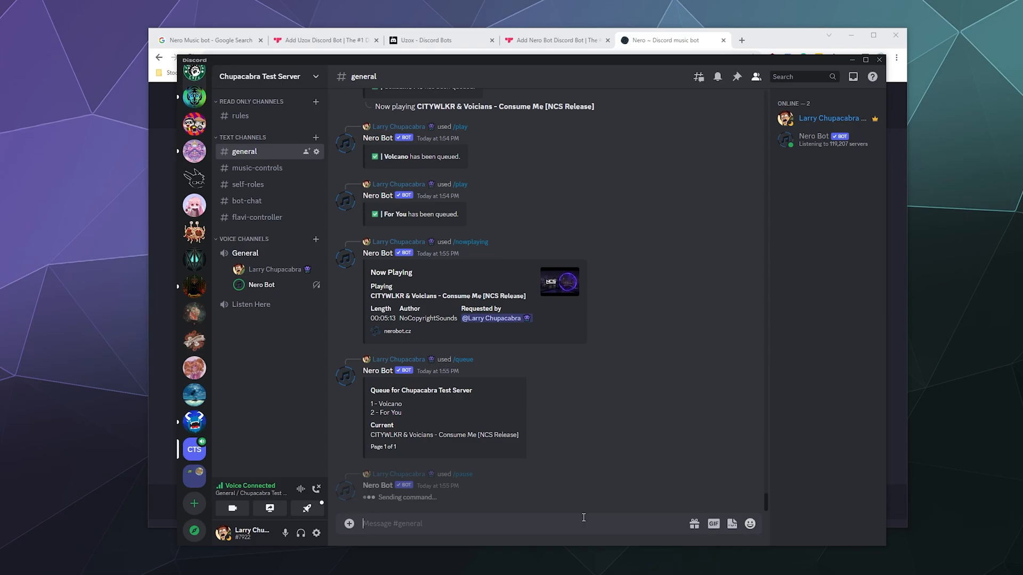
Run /resume, then return to the earlier /help command list in chat
type("/resum")
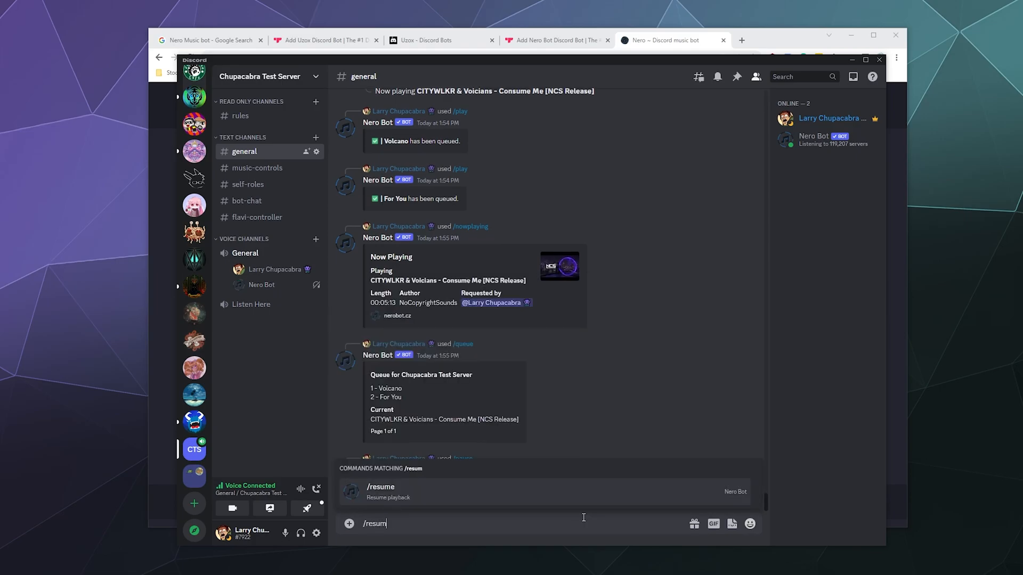
key("Enter")
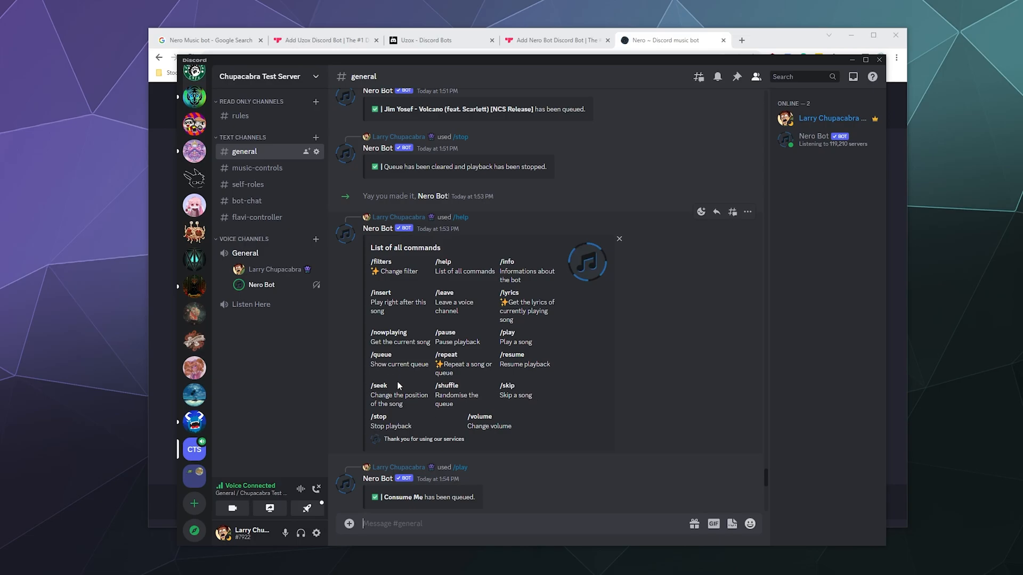
type("/")
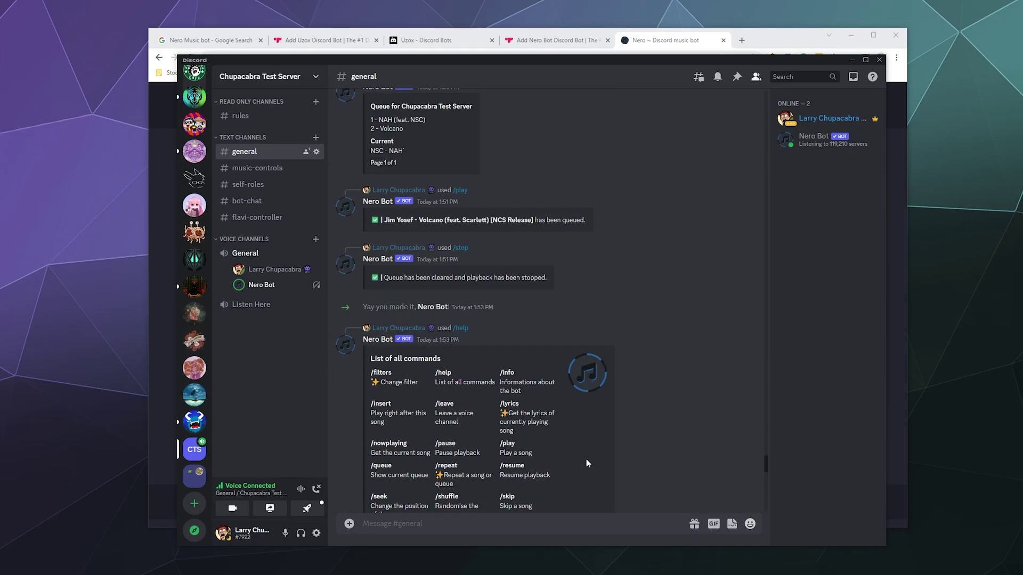
View Nero Bot's /info metrics card and start a new /play command
scroll("down", 3)
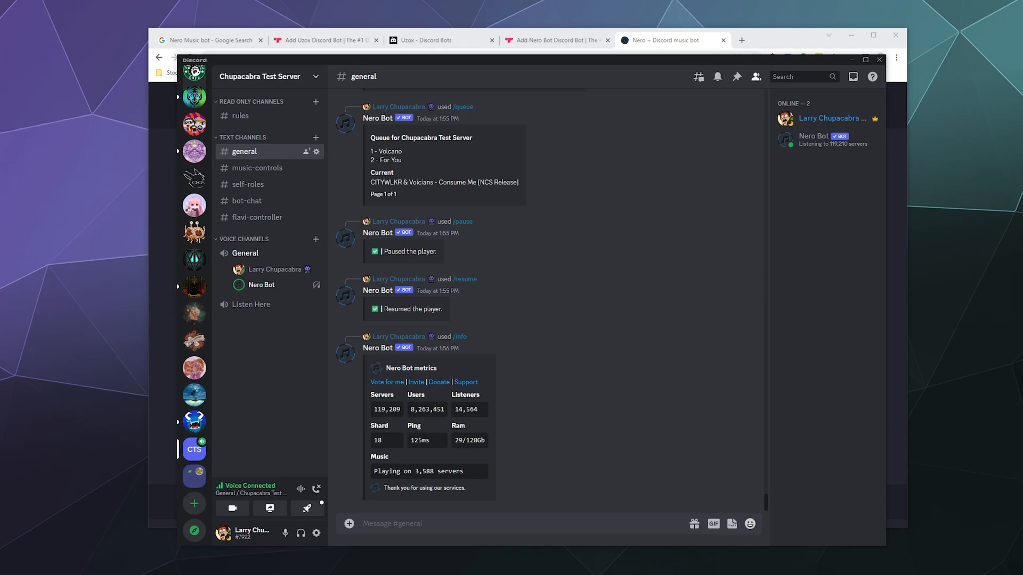
left_click(518, 523)
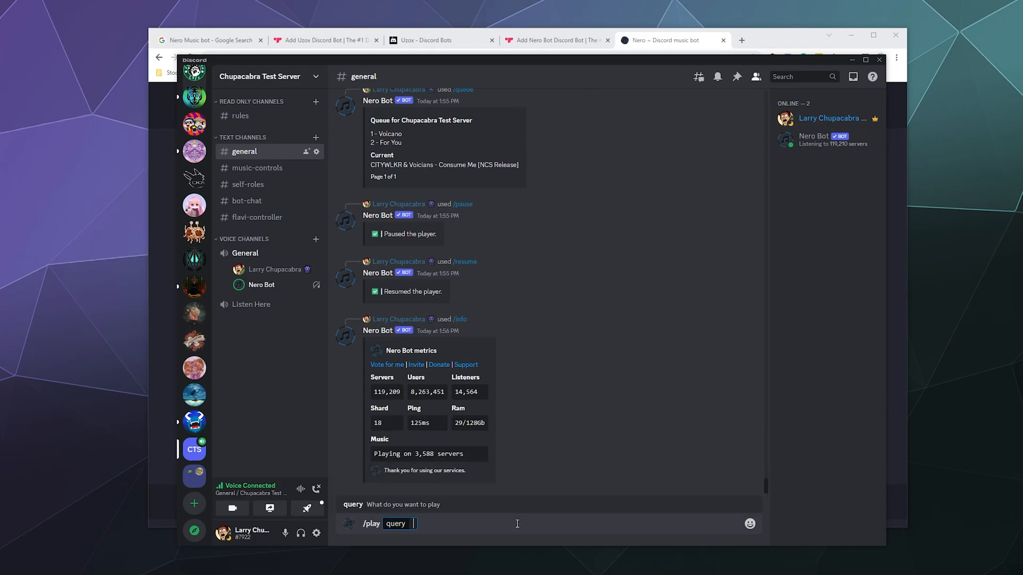
Submit the /play query so Nero Bot queues Jim Yosef - Volcano (feat. Scarlett)
key("Enter")
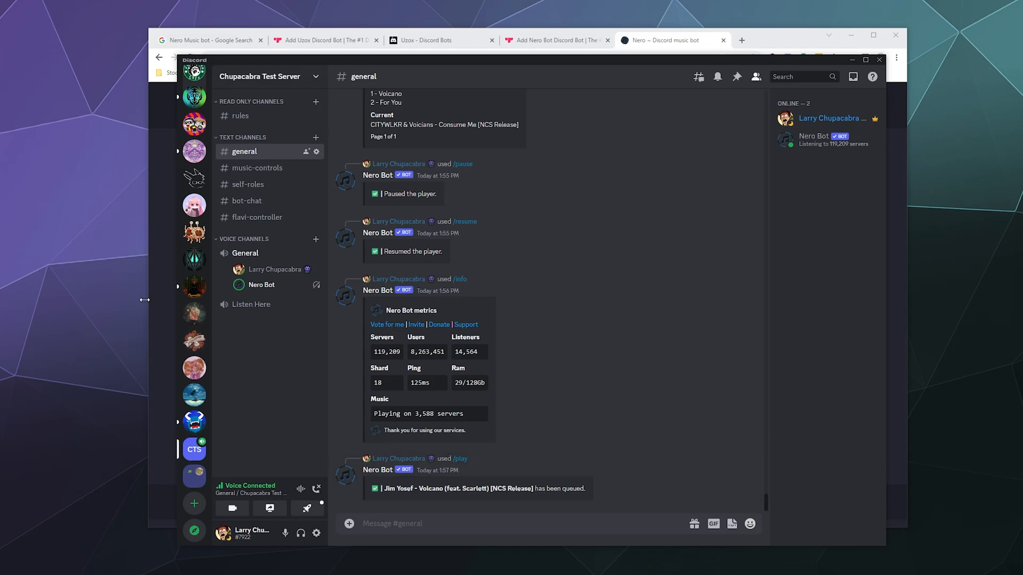
left_click(670, 41)
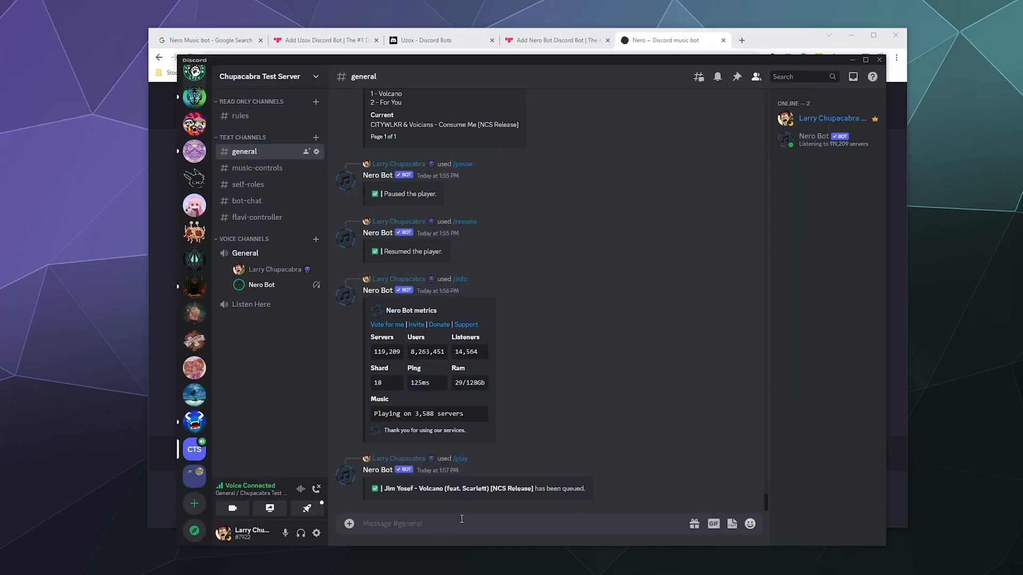
Pause the Nero Bot player with /pause, then switch to the Nero Bot website
type("/pause")
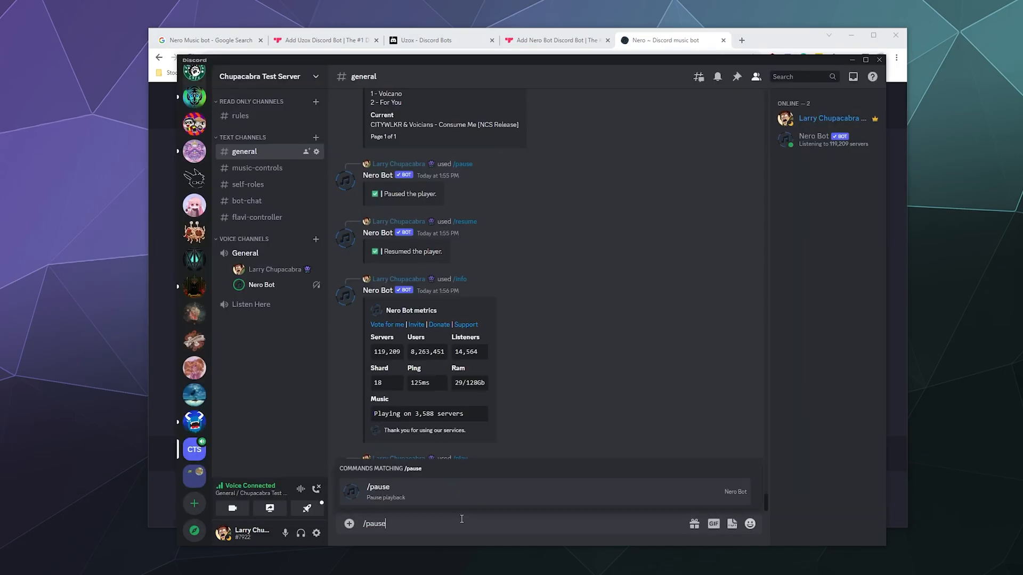
key("Enter")
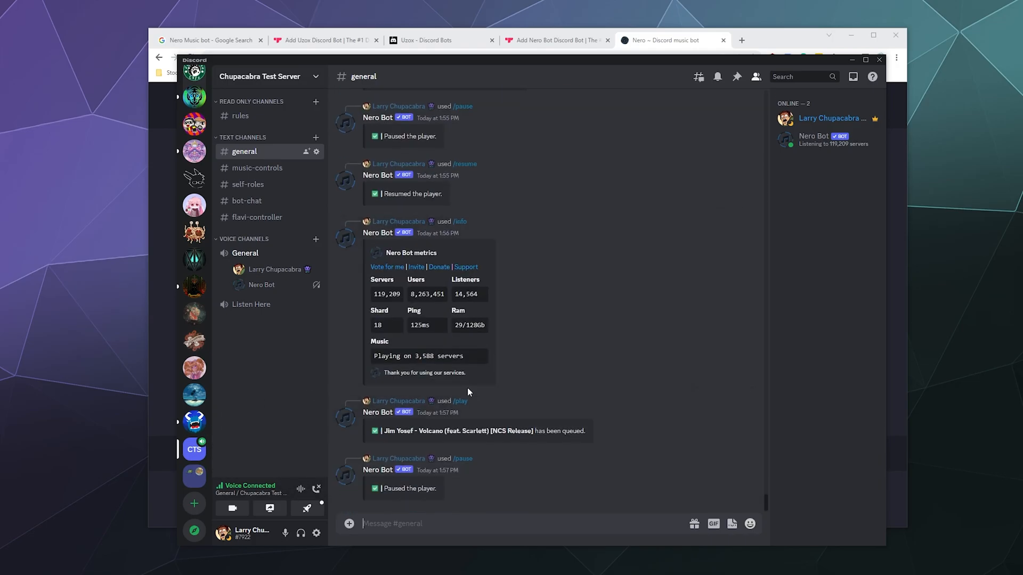
mouse_move(464, 470)
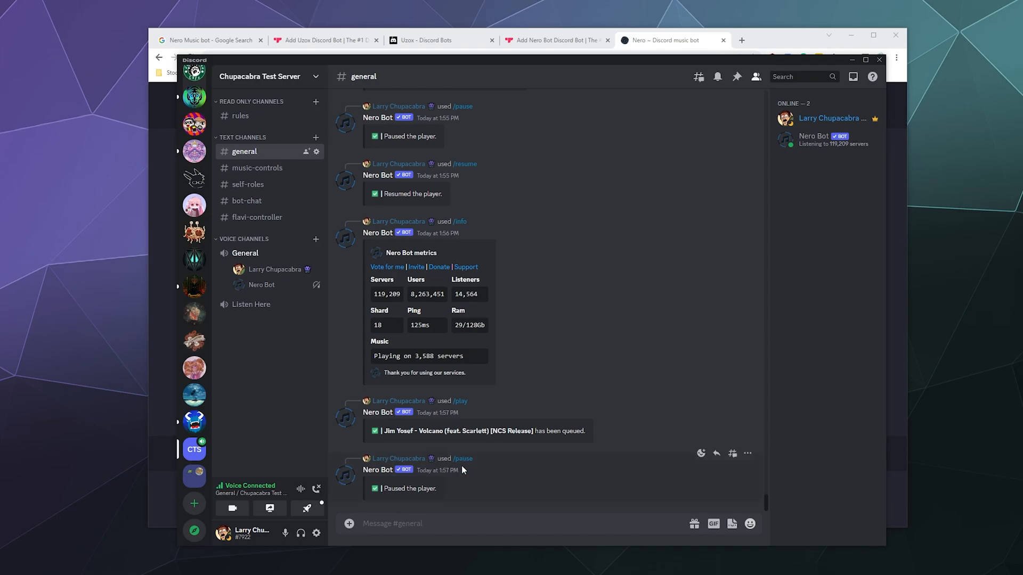
mouse_move(177, 224)
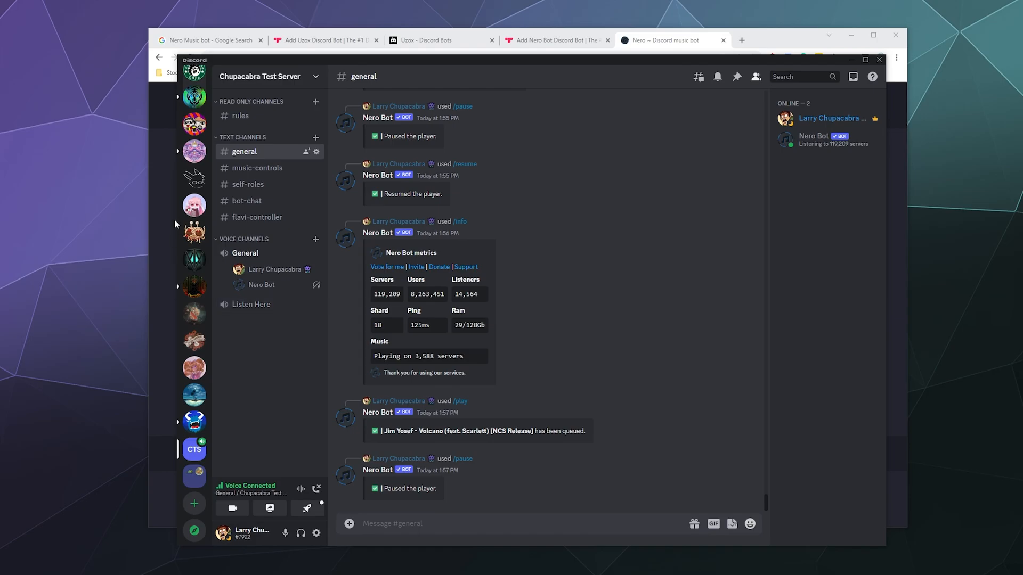
left_click(663, 41)
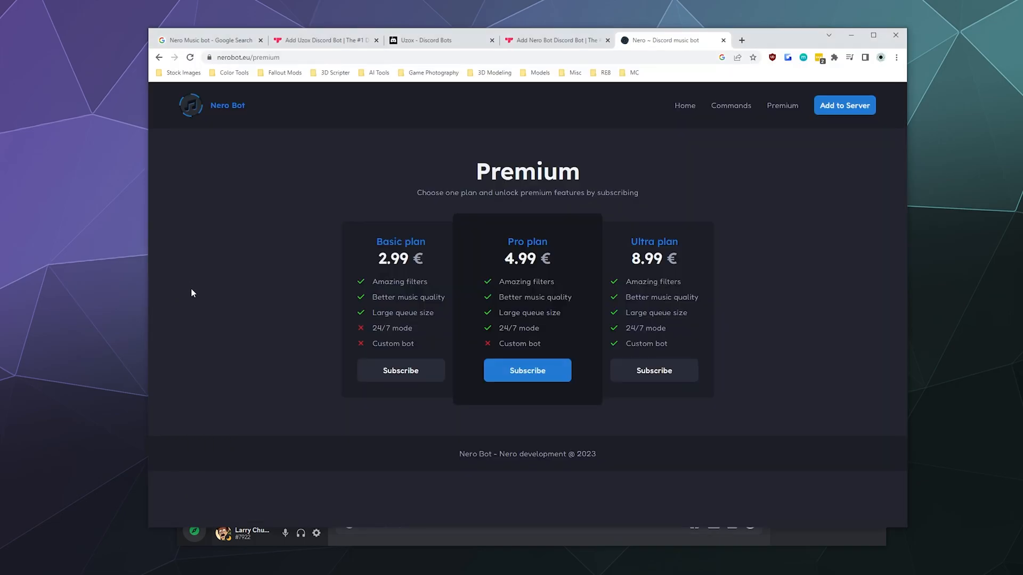
mouse_move(308, 356)
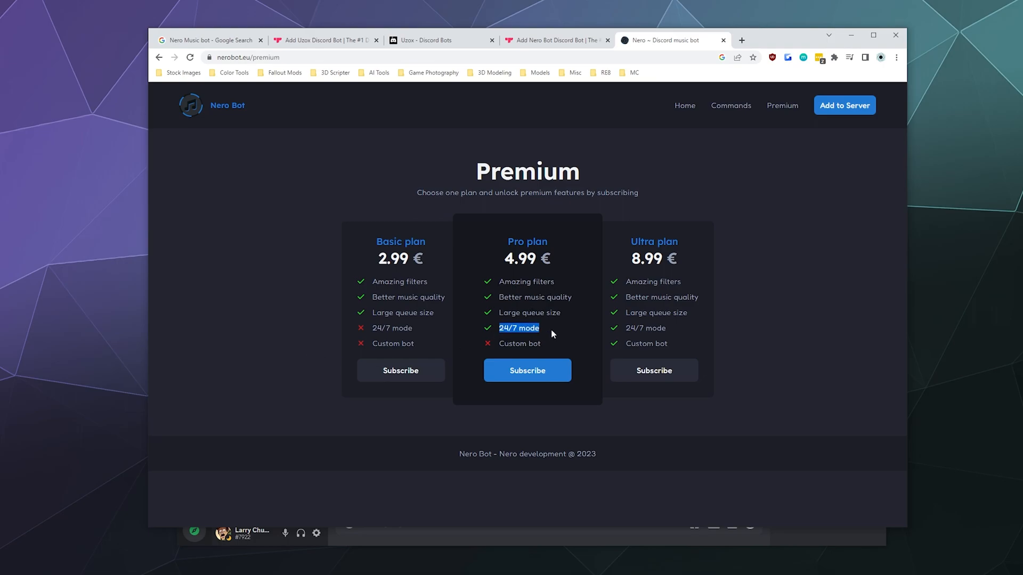
mouse_move(645, 323)
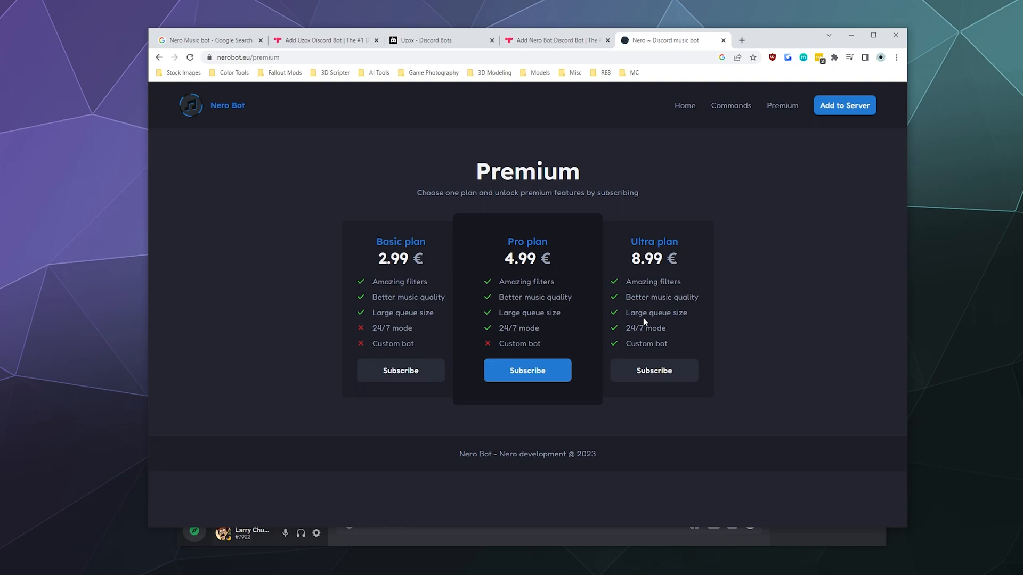
mouse_move(637, 321)
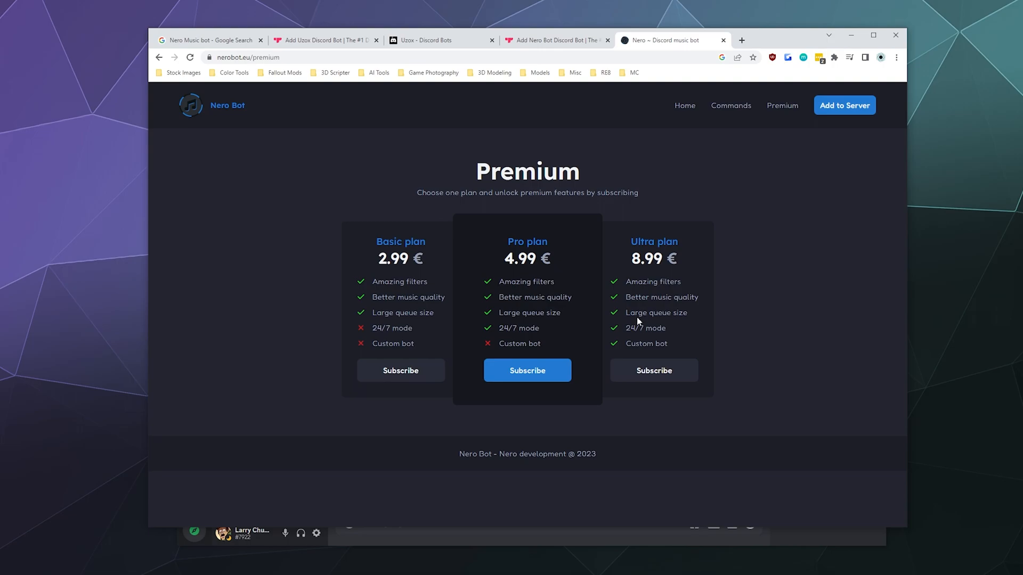
Navigate from the Premium page to the site's Commands page listing all slash commands
left_click(730, 105)
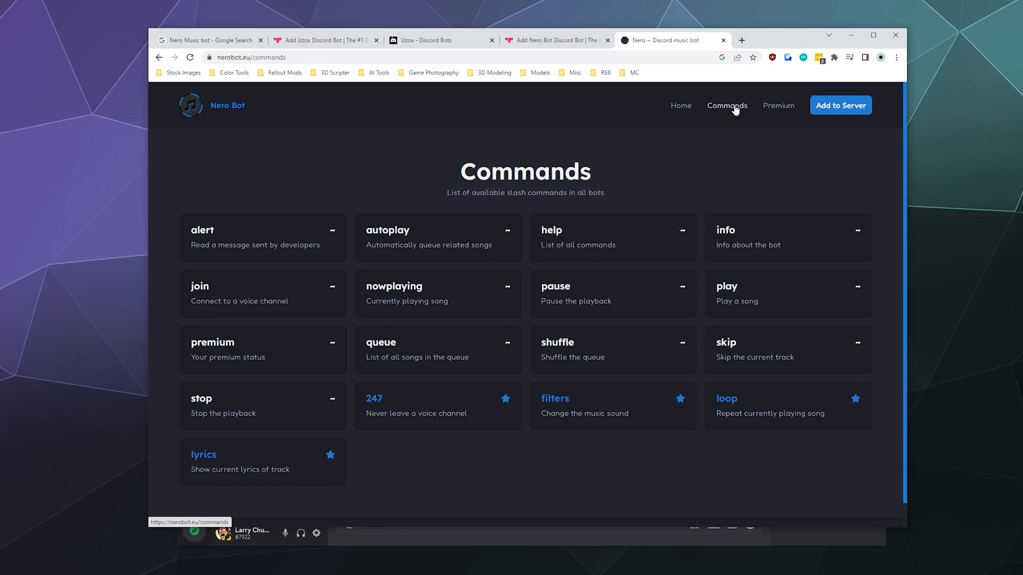
mouse_move(688, 112)
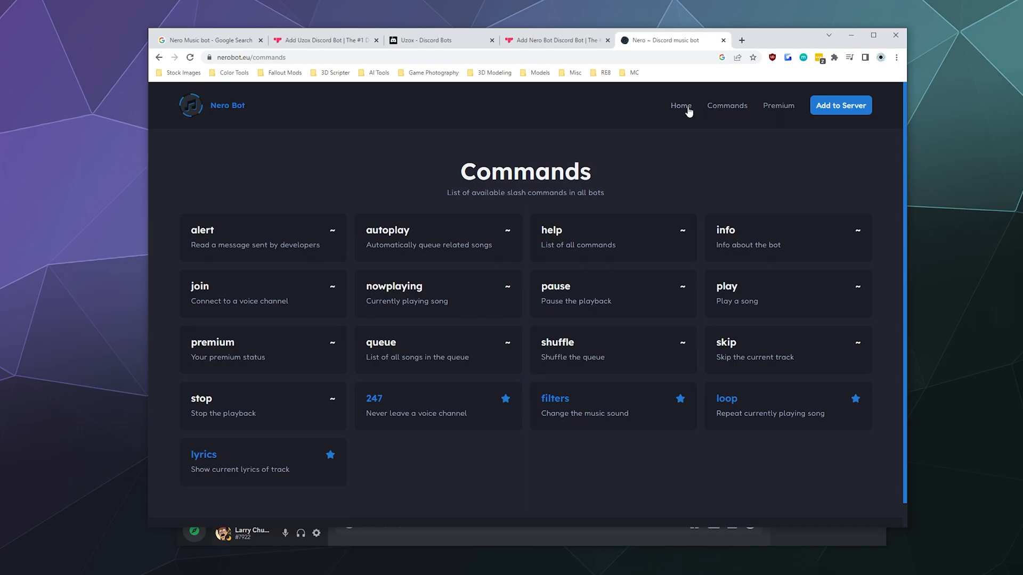
Visit the Nero Bot home page, return to Discord's general channel and start typing /s
left_click(682, 106)
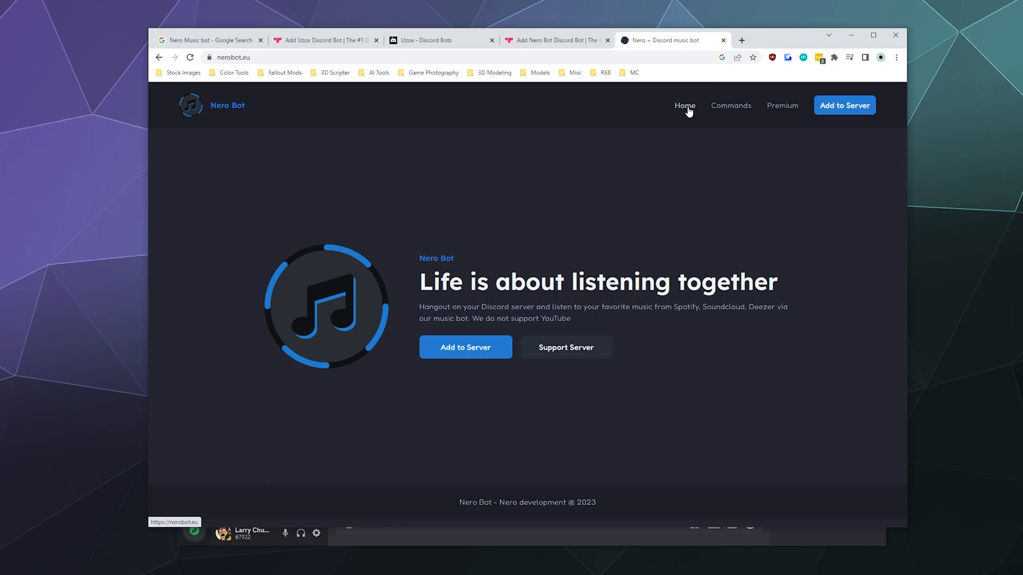
mouse_move(663, 166)
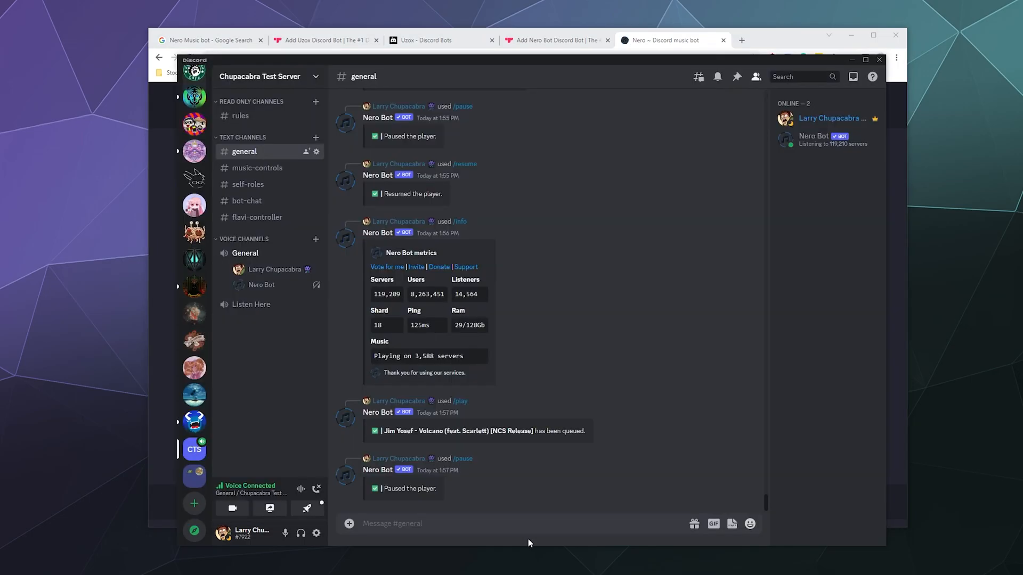
type("/s")
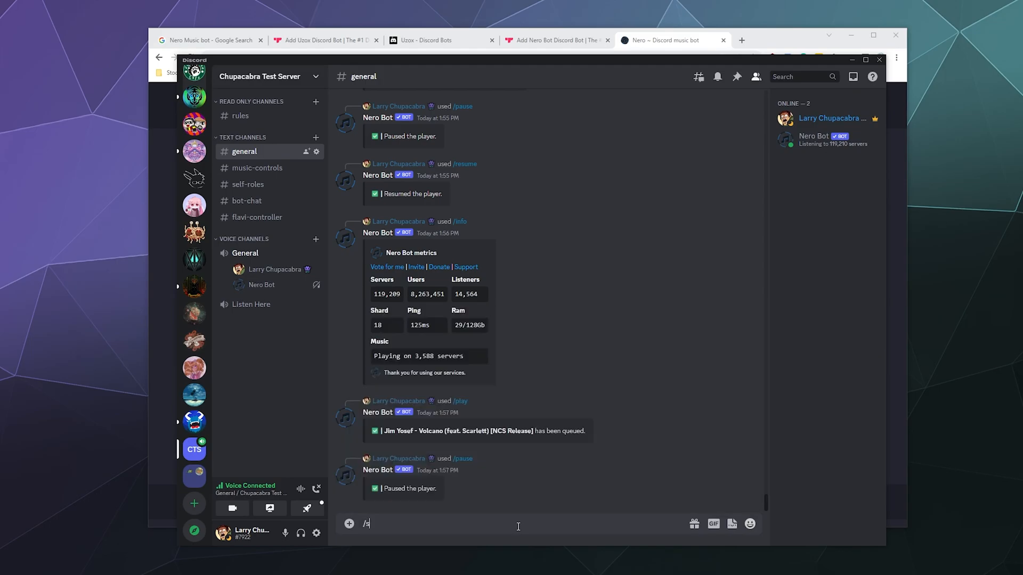